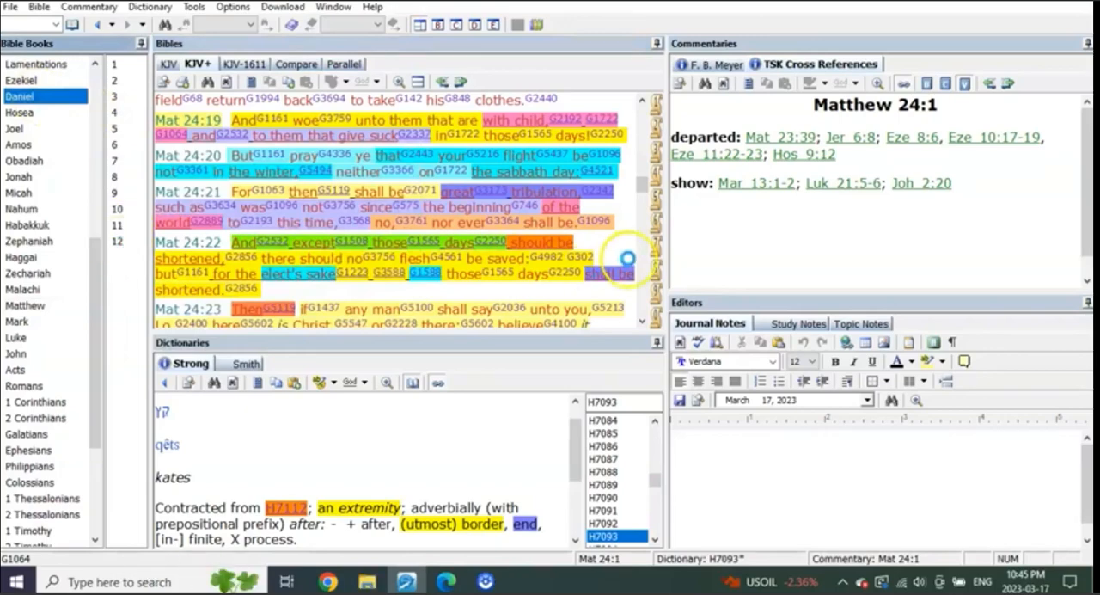
Show Daniel chapter 12 and read through its highlighted verses 1–7.
left_click(21, 94)
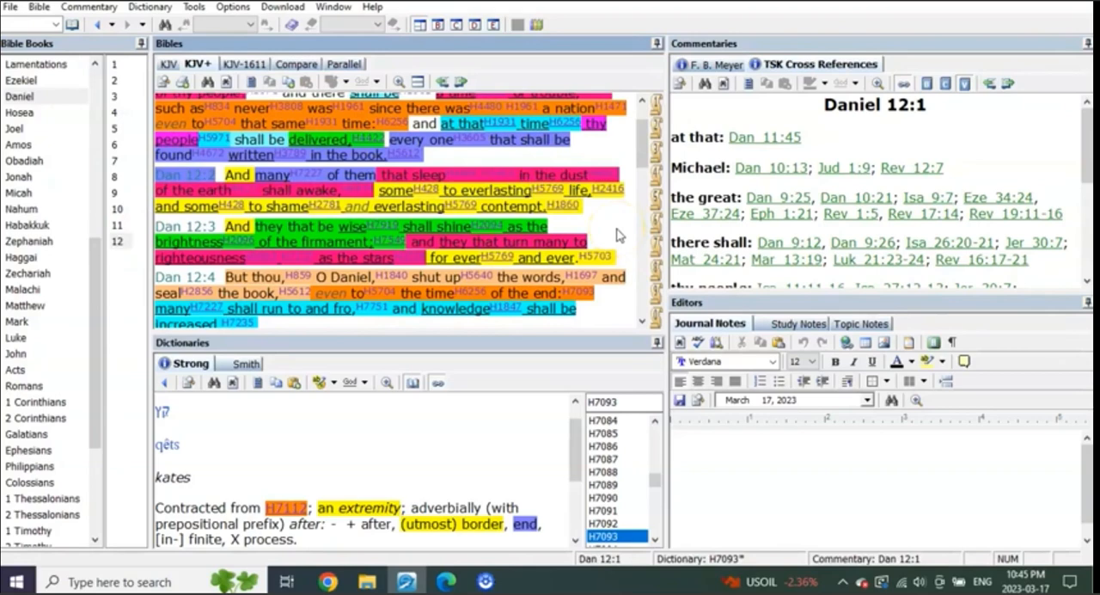
scroll("up", 3)
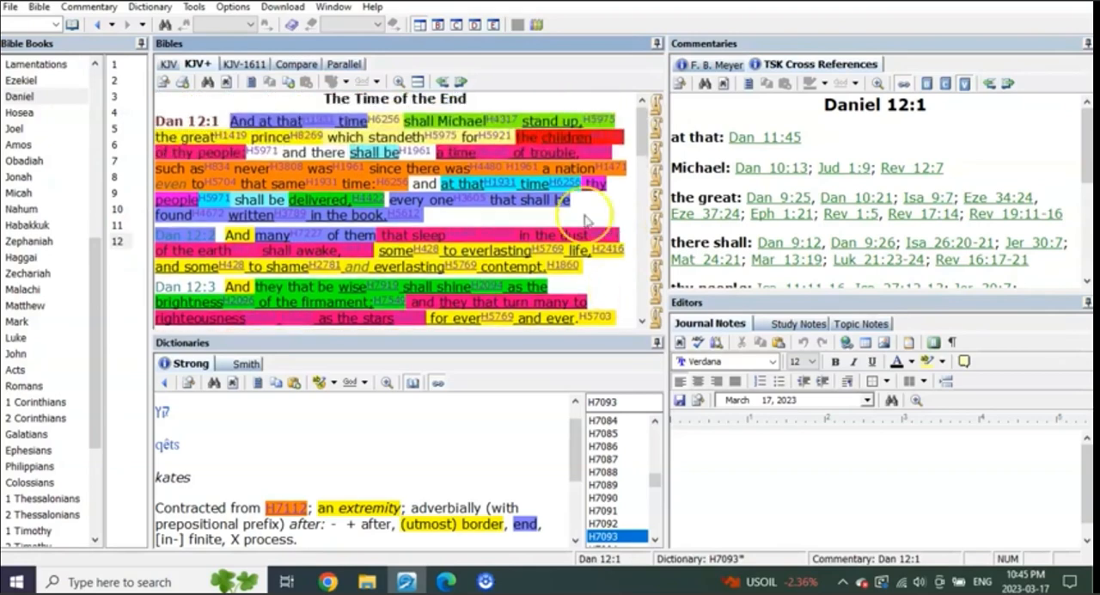
mouse_move(237, 121)
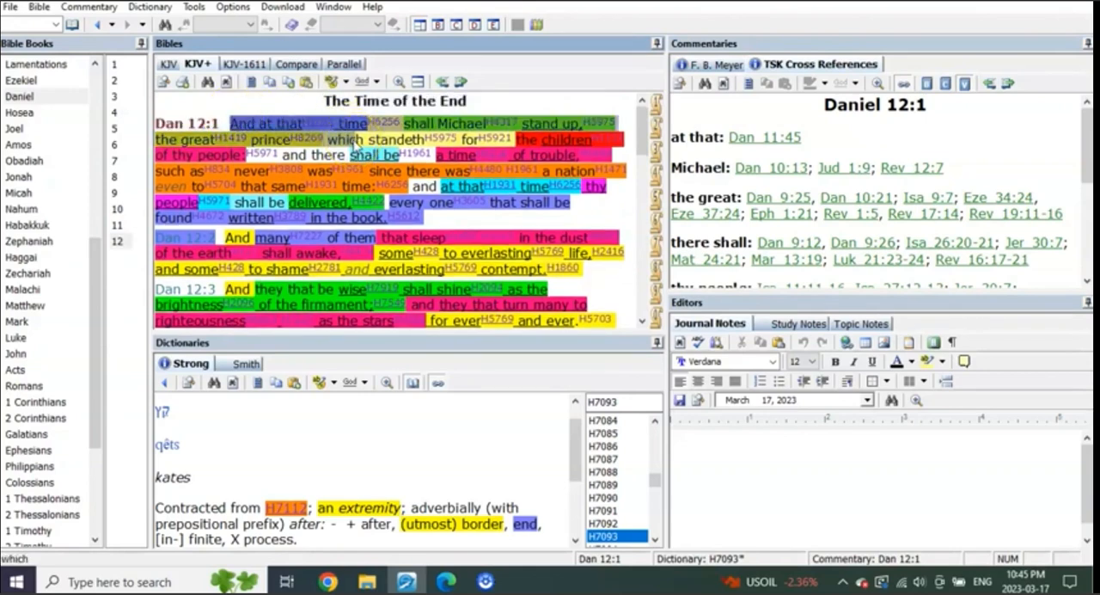
mouse_move(585, 162)
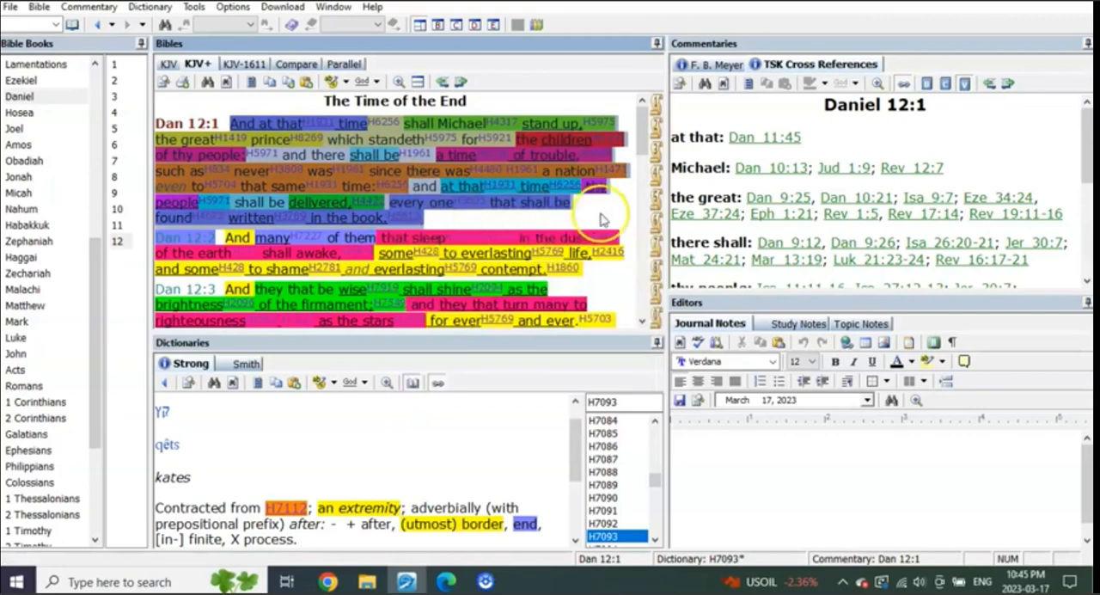
scroll("down", 3)
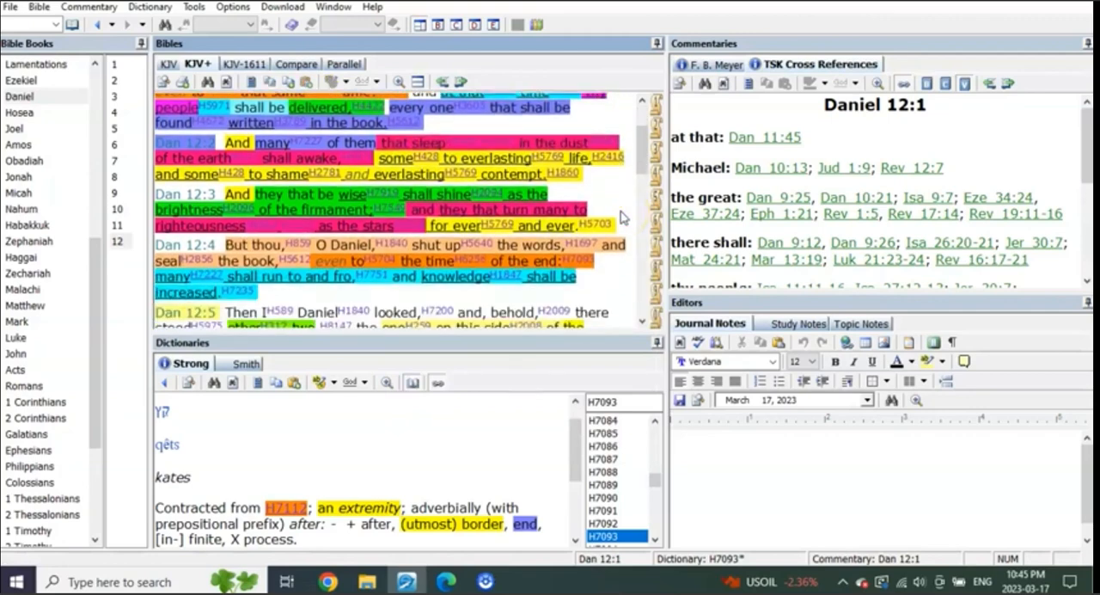
scroll("down", 3)
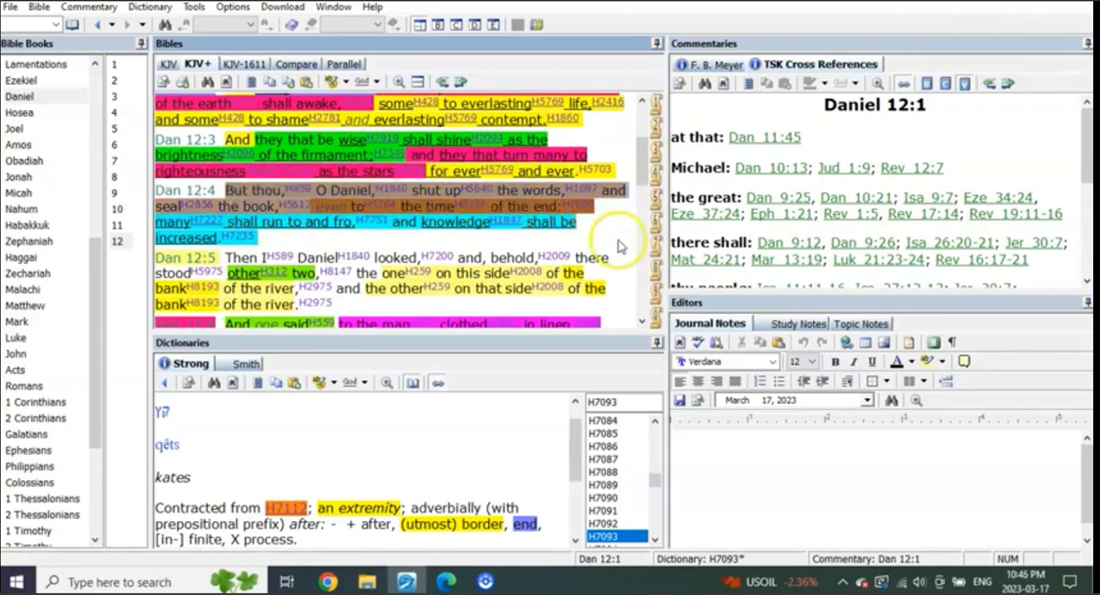
scroll("down", 3)
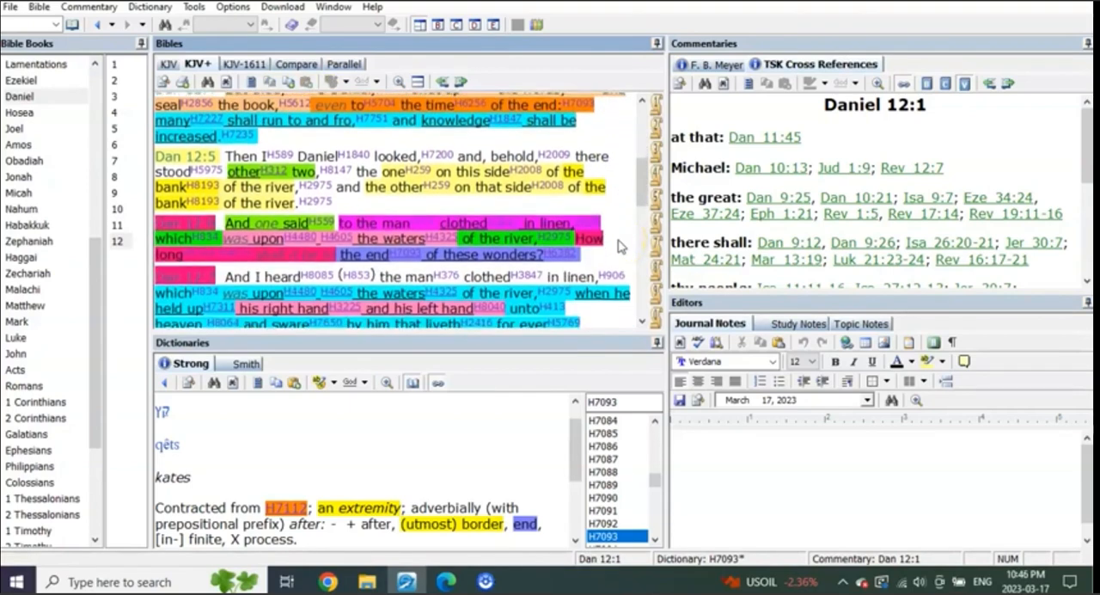
scroll("down", 3)
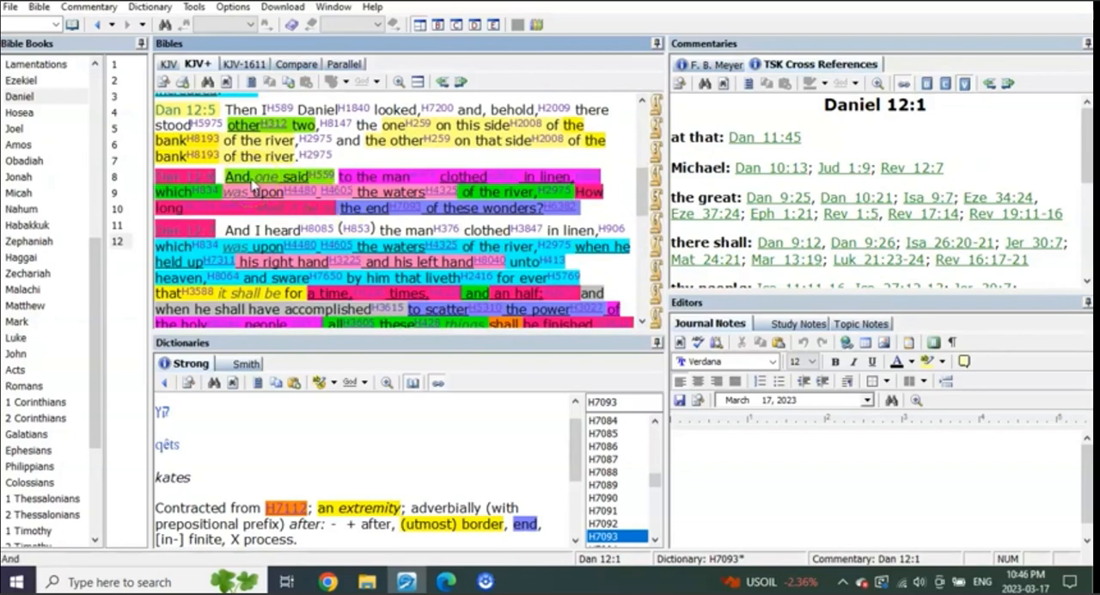
left_click(464, 175)
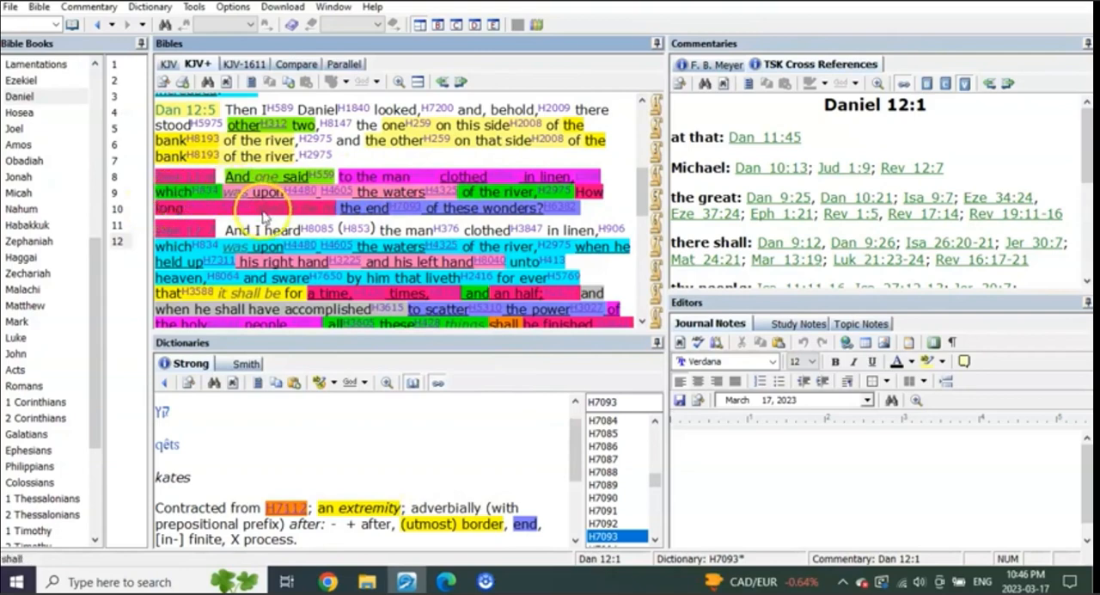
mouse_move(342, 211)
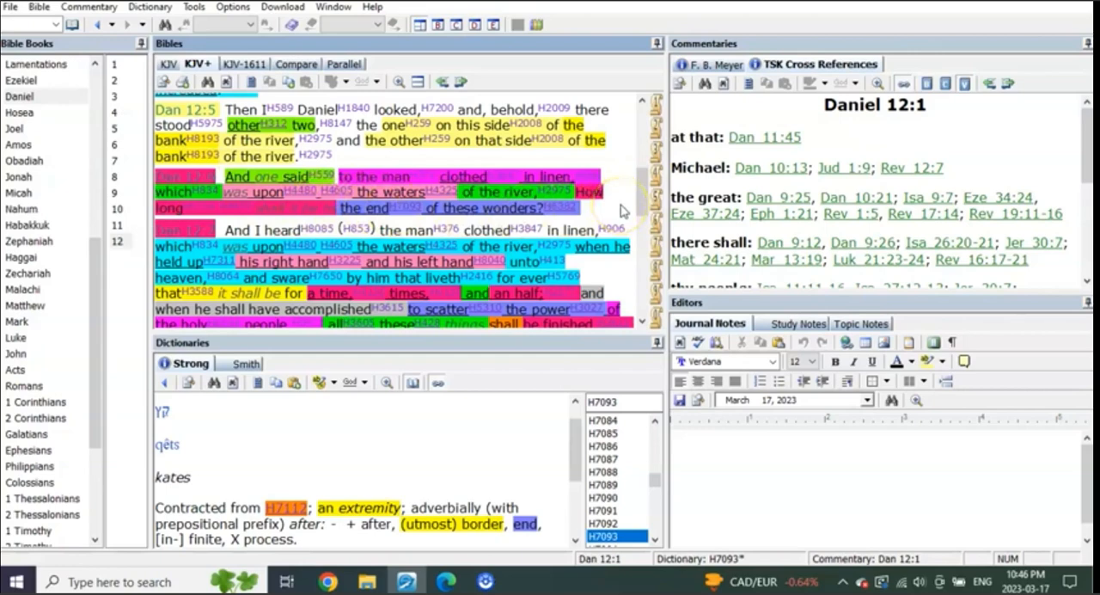
scroll("up", 3)
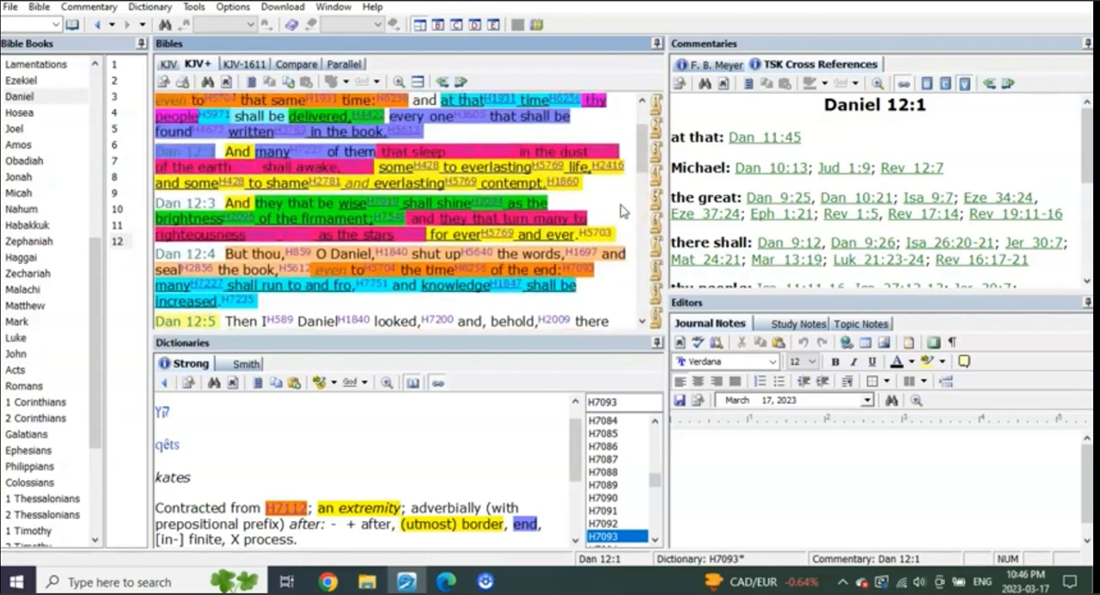
scroll("up", 3)
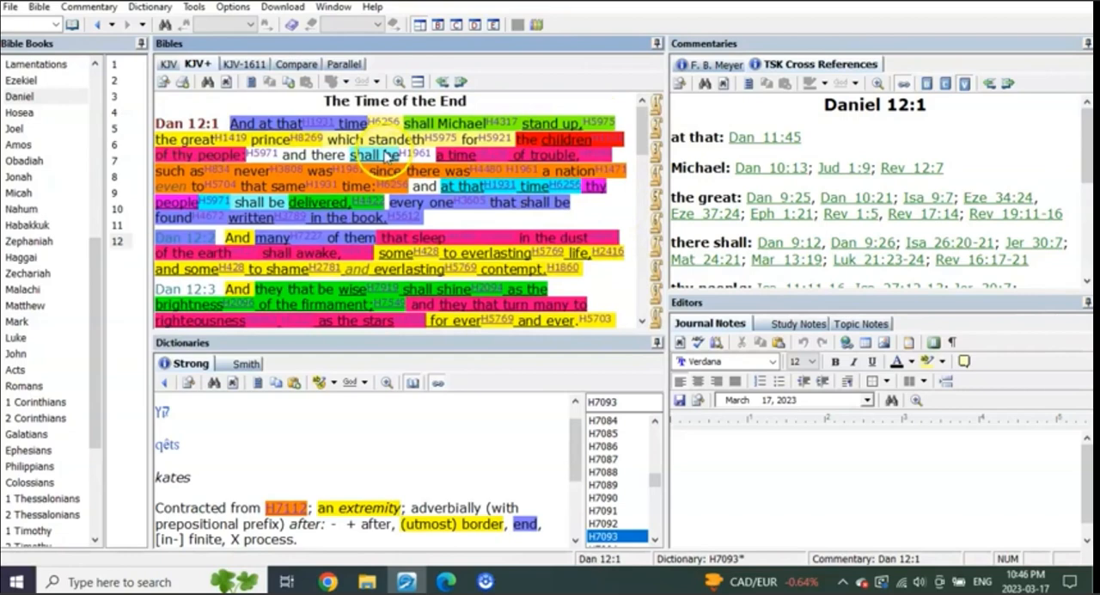
mouse_move(627, 285)
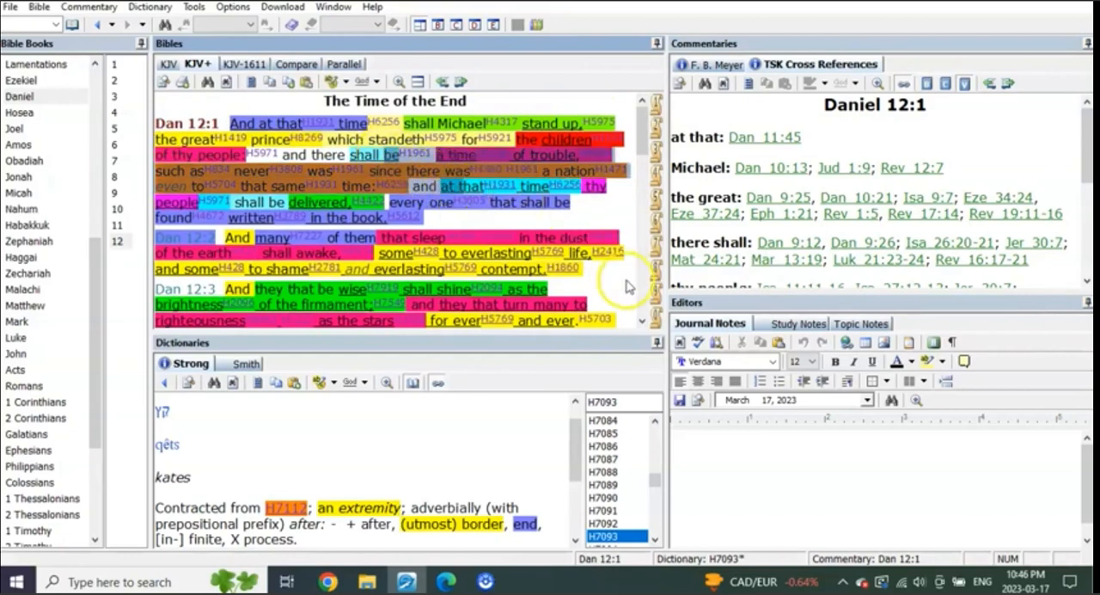
mouse_move(623, 291)
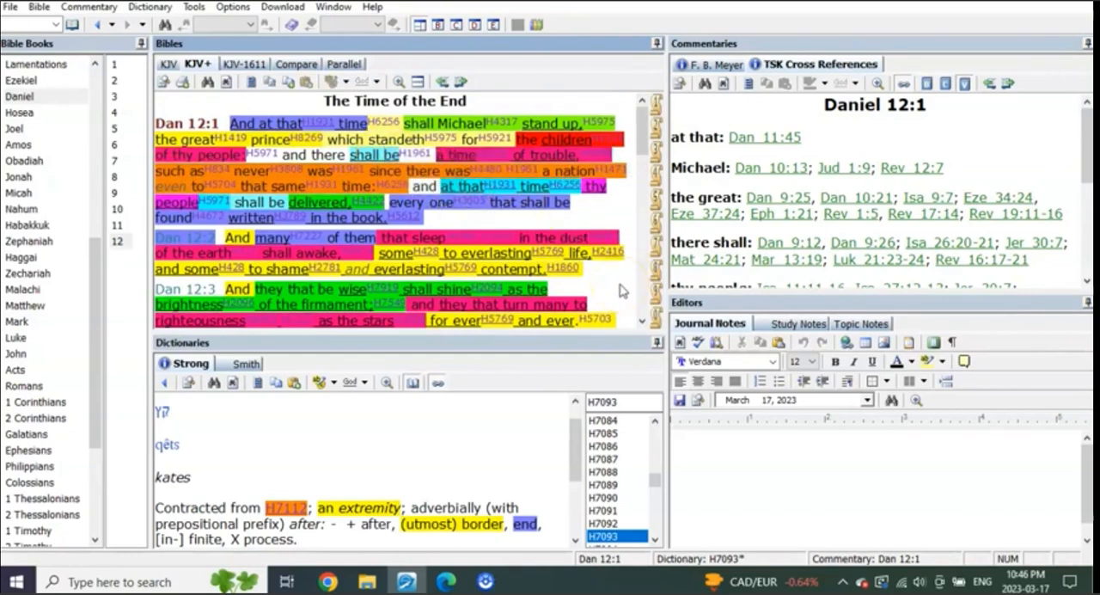
scroll("down", 3)
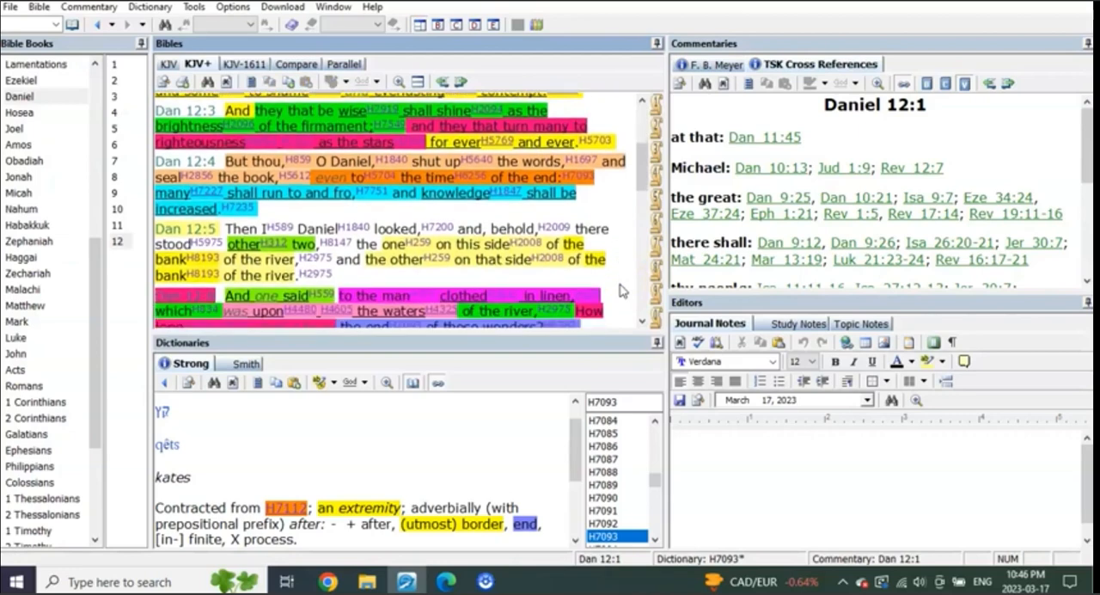
scroll("down", 3)
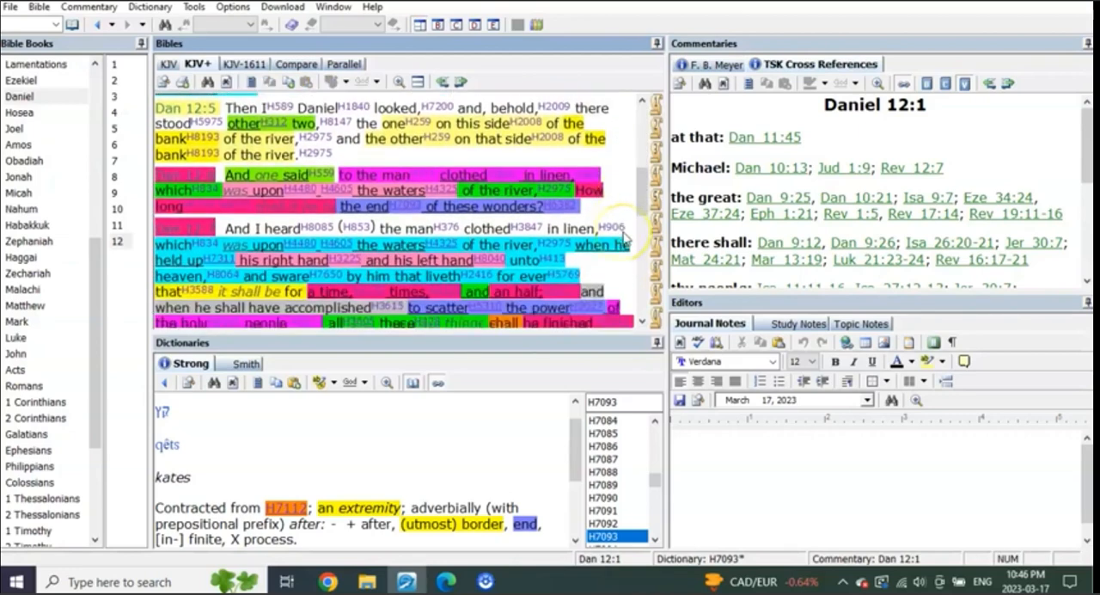
scroll("down", 3)
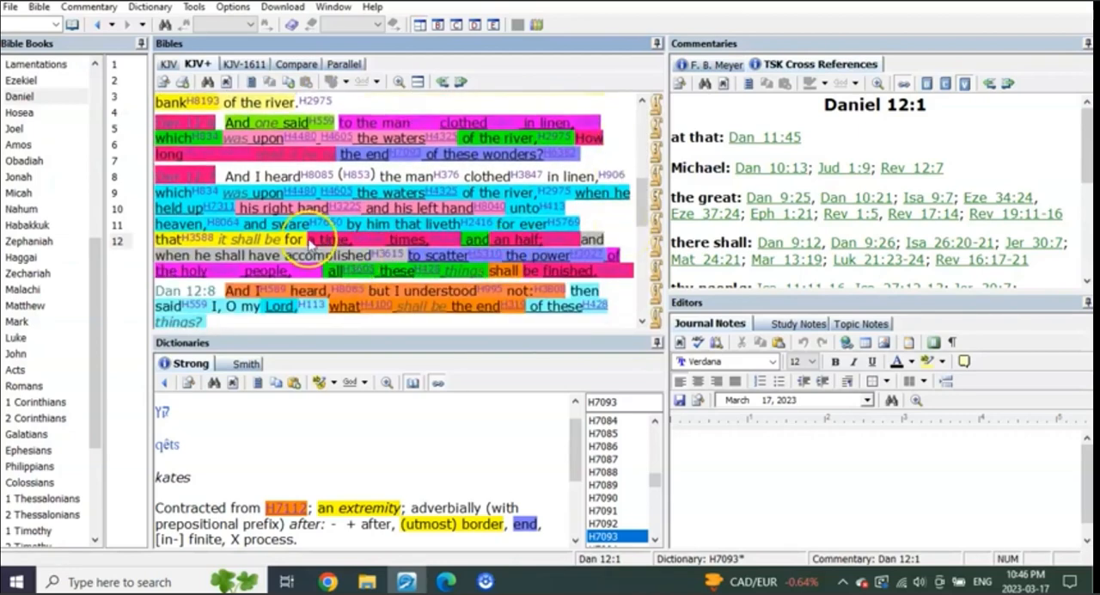
mouse_move(542, 244)
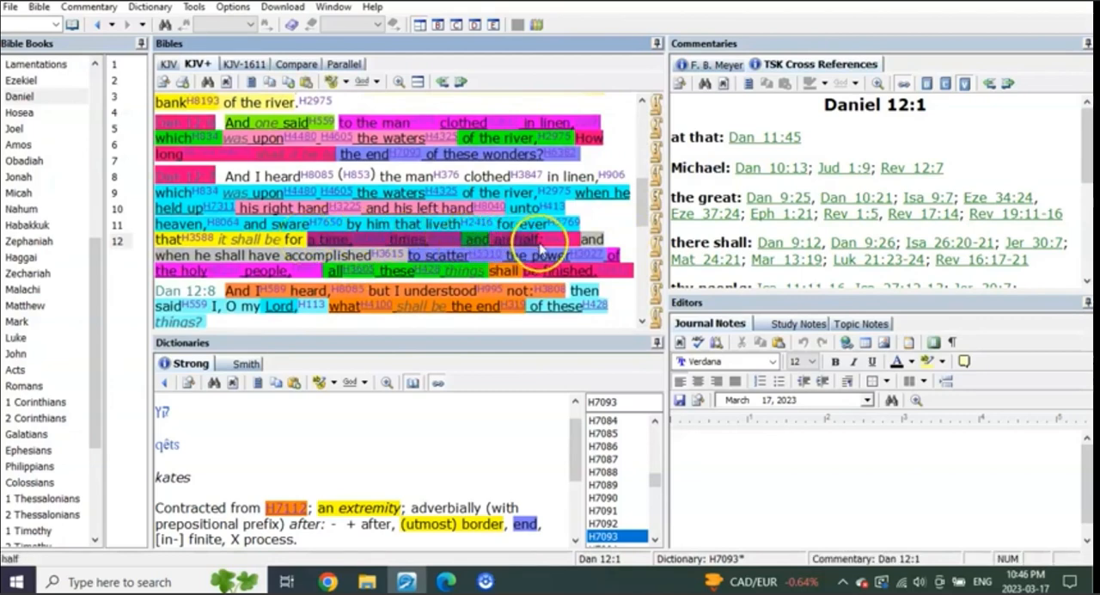
mouse_move(626, 225)
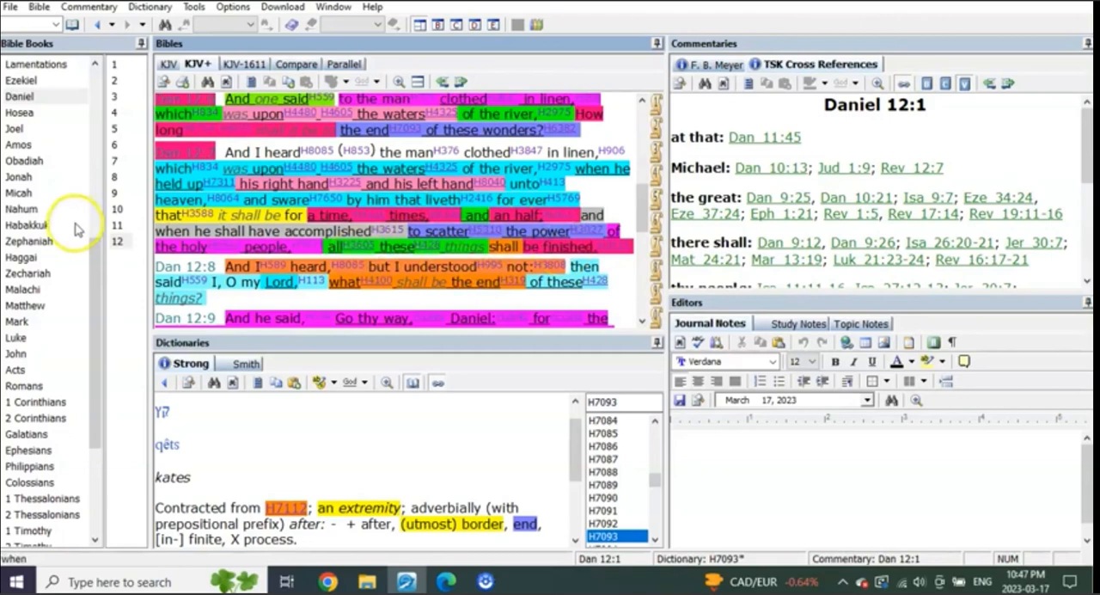
Scroll the KJV+ pane through Revelation 10:6–10 and back up to the highlighted verses.
scroll("down", 3)
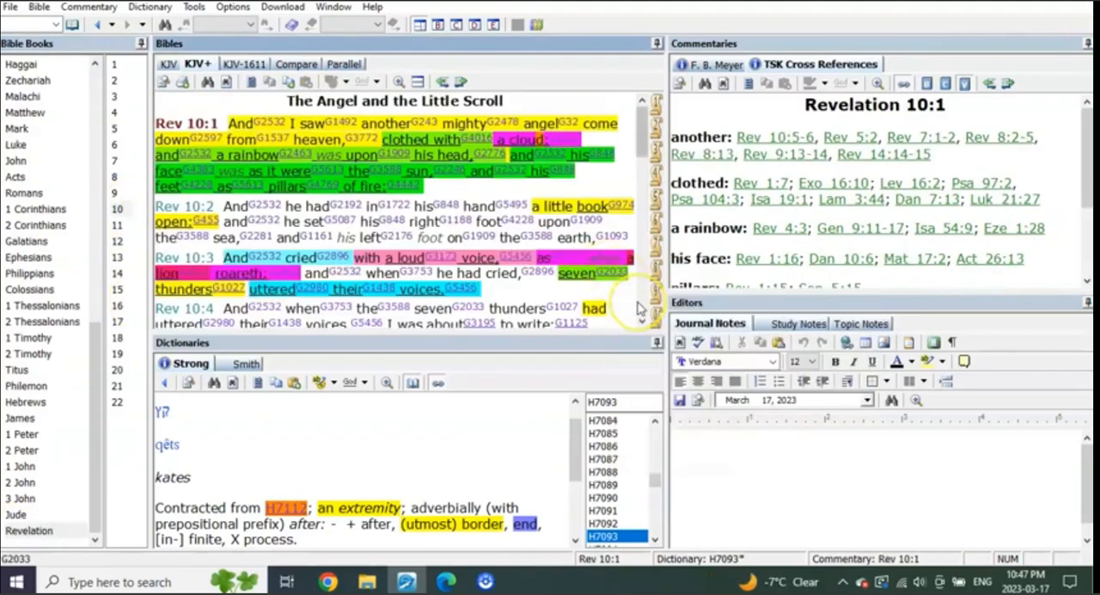
scroll("down", 3)
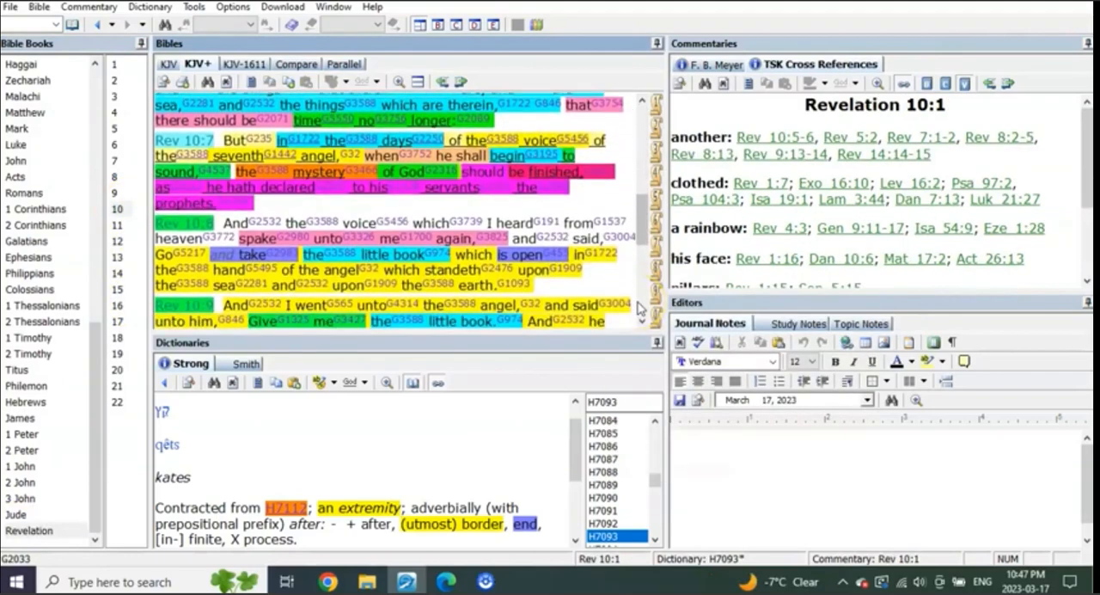
mouse_move(629, 208)
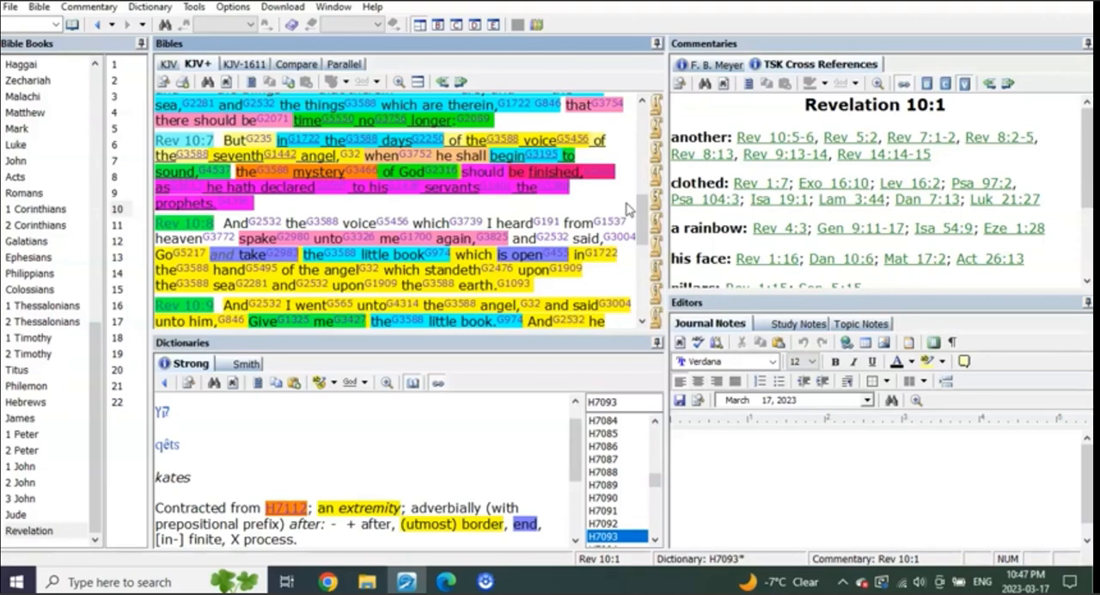
scroll("up", 3)
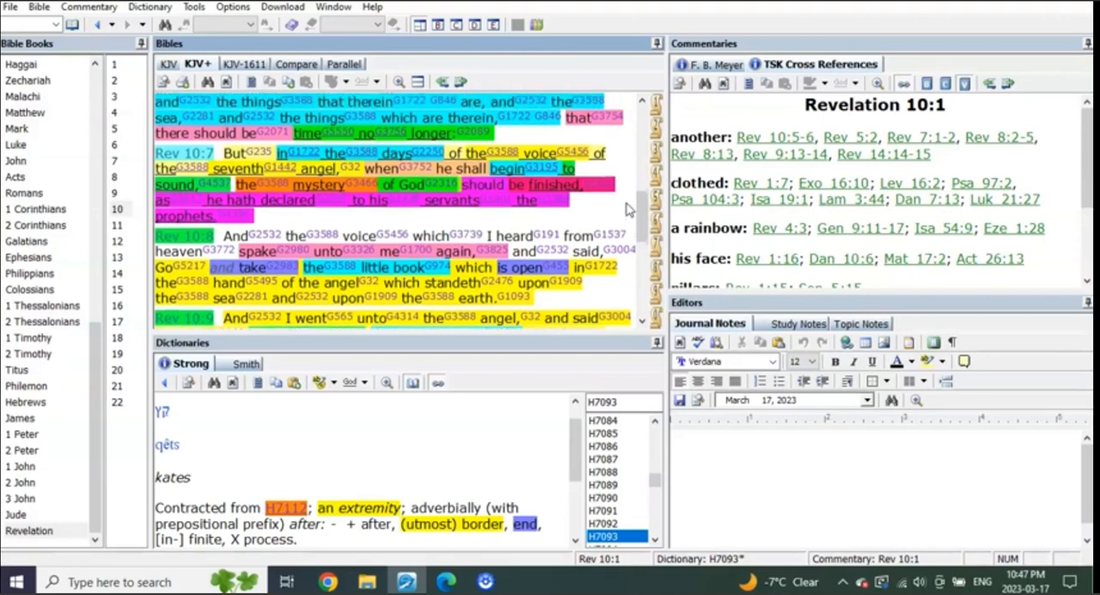
scroll("up", 3)
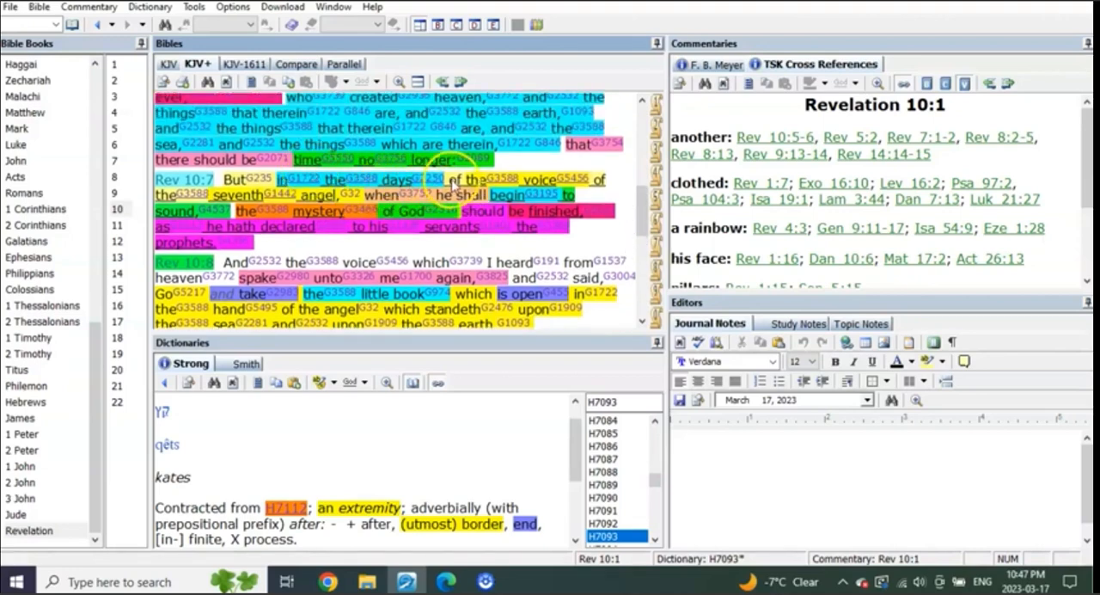
mouse_move(227, 196)
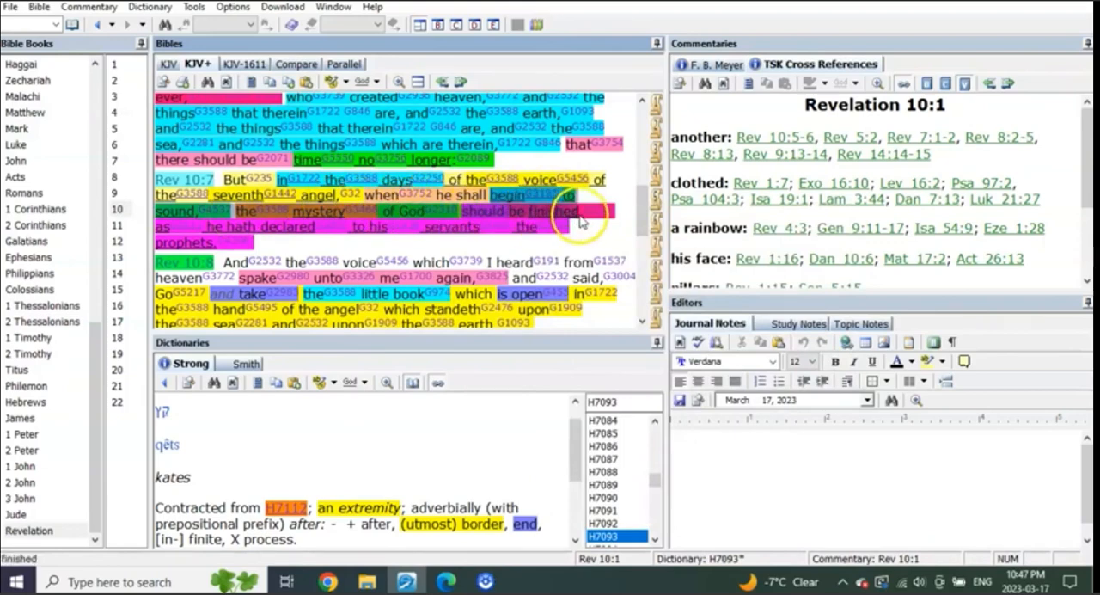
mouse_move(622, 249)
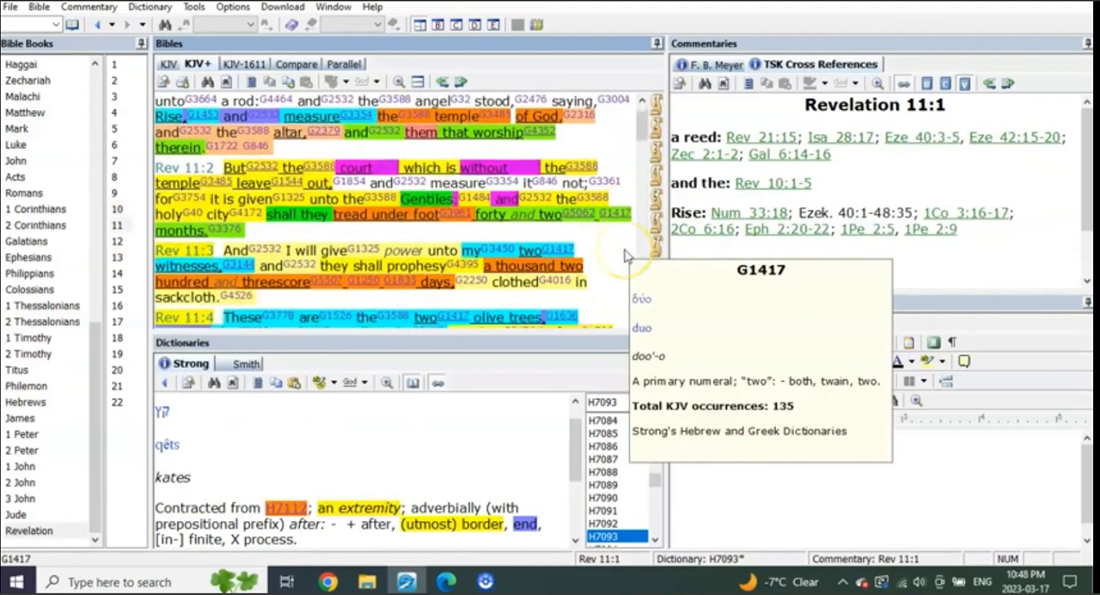
Read Revelation 11:1–15 and select the word 'great' in verse 13.
scroll("down", 3)
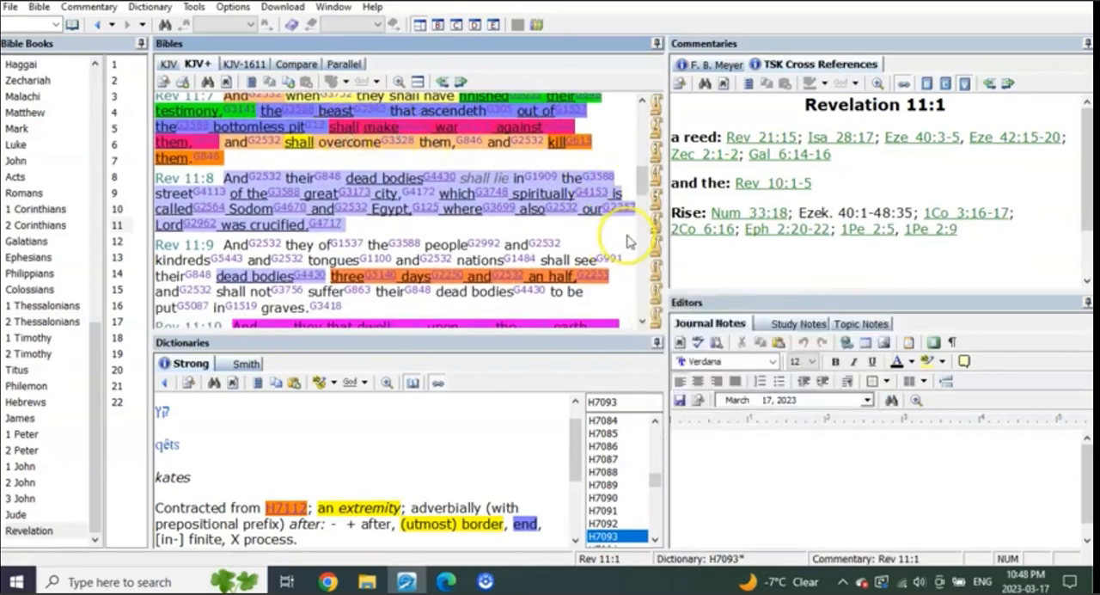
scroll("down", 3)
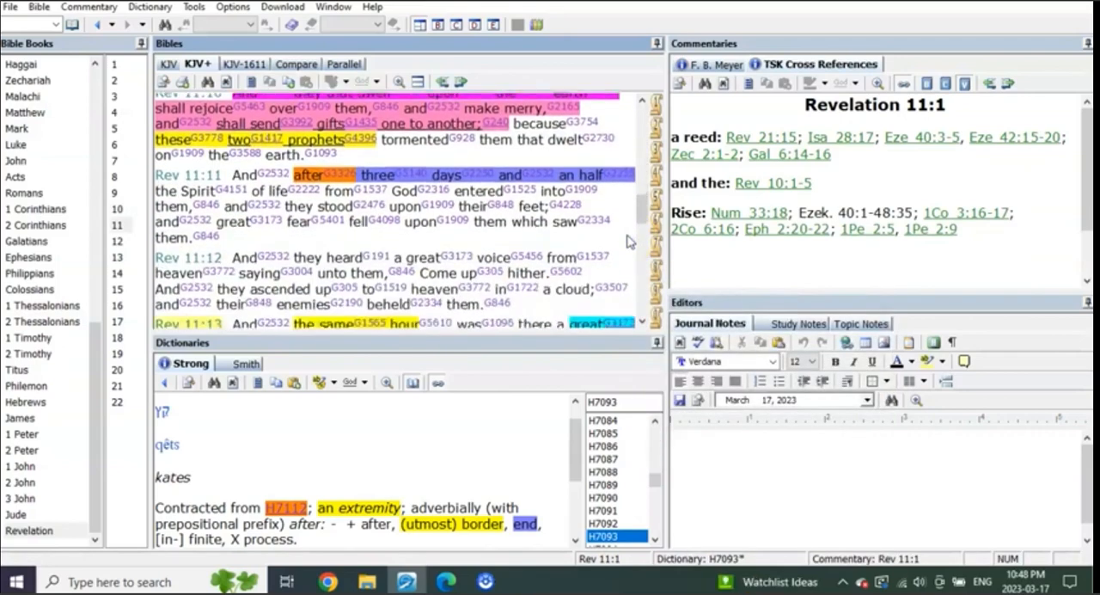
scroll("down", 3)
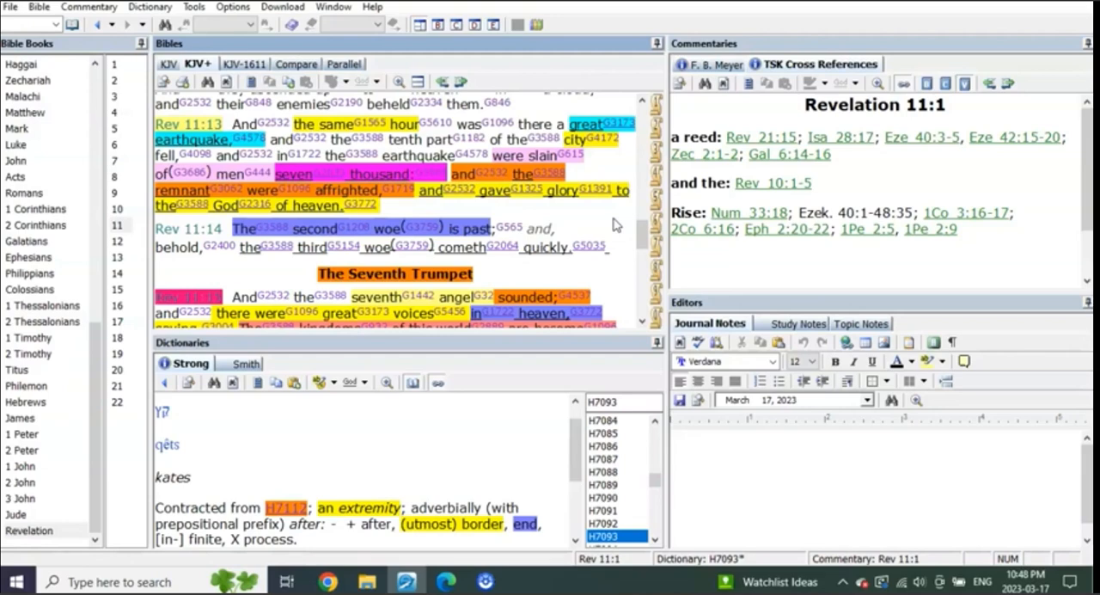
left_click(584, 124)
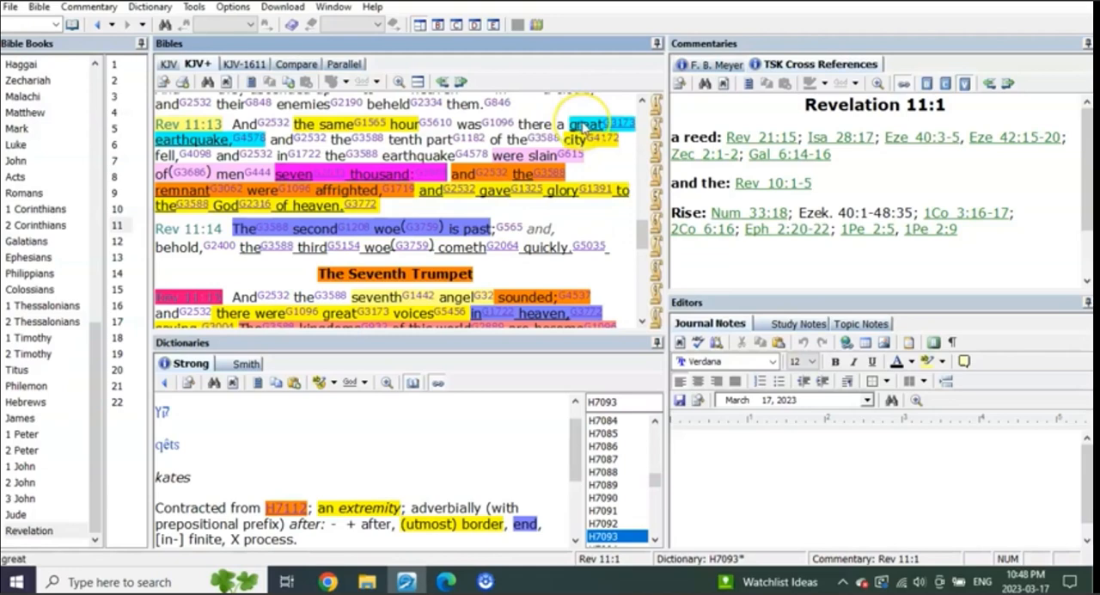
mouse_move(588, 127)
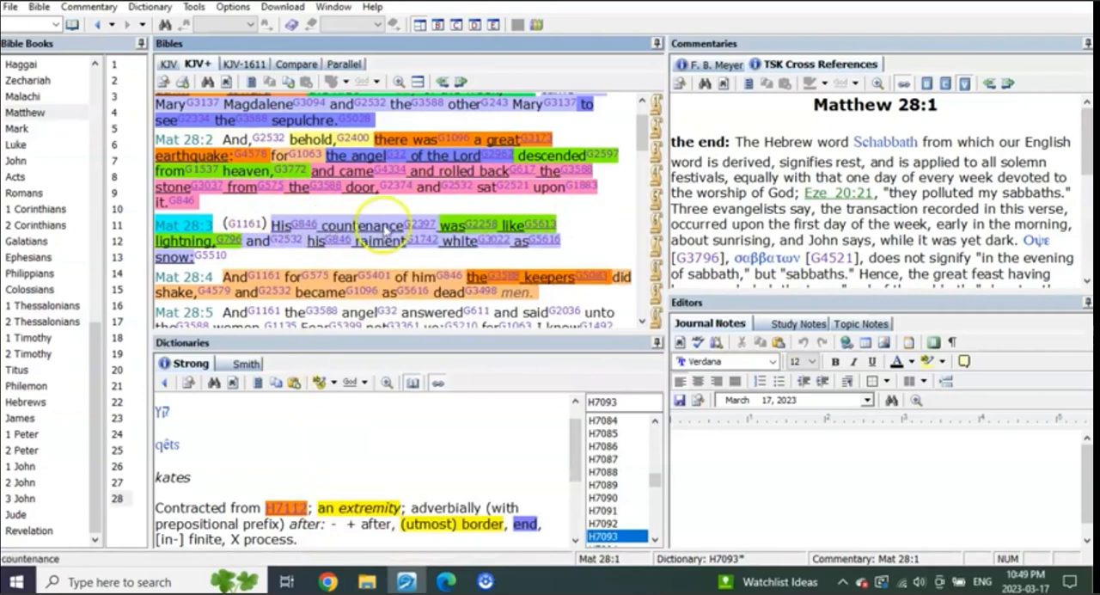
mouse_move(605, 241)
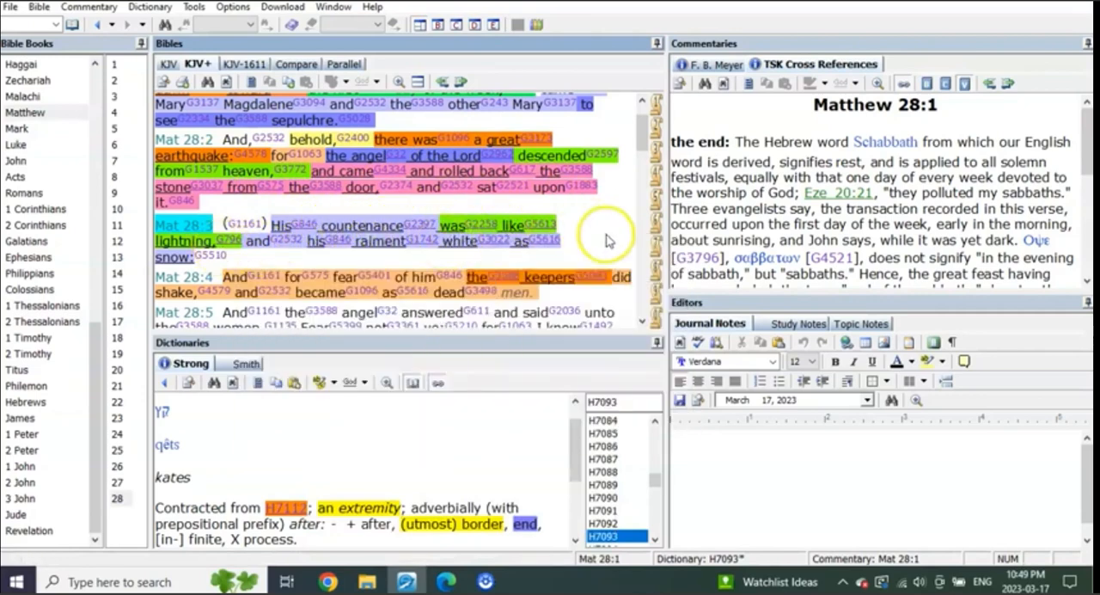
mouse_move(103, 460)
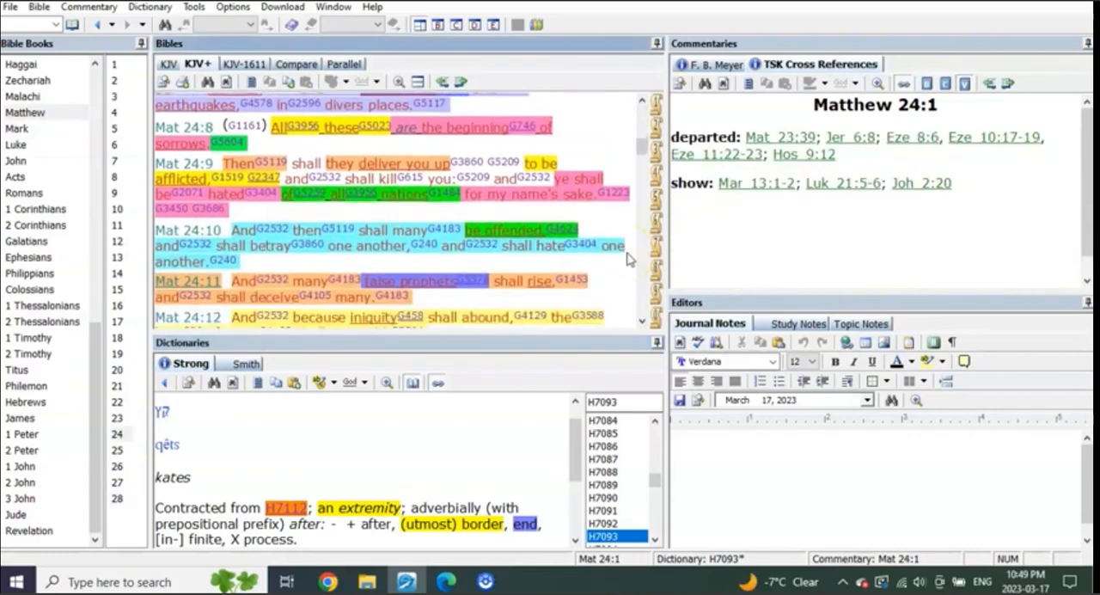
Scroll Matthew 24 down from verse 8 to verses 26–29, the Coming of the Son of Man.
scroll("down", 3)
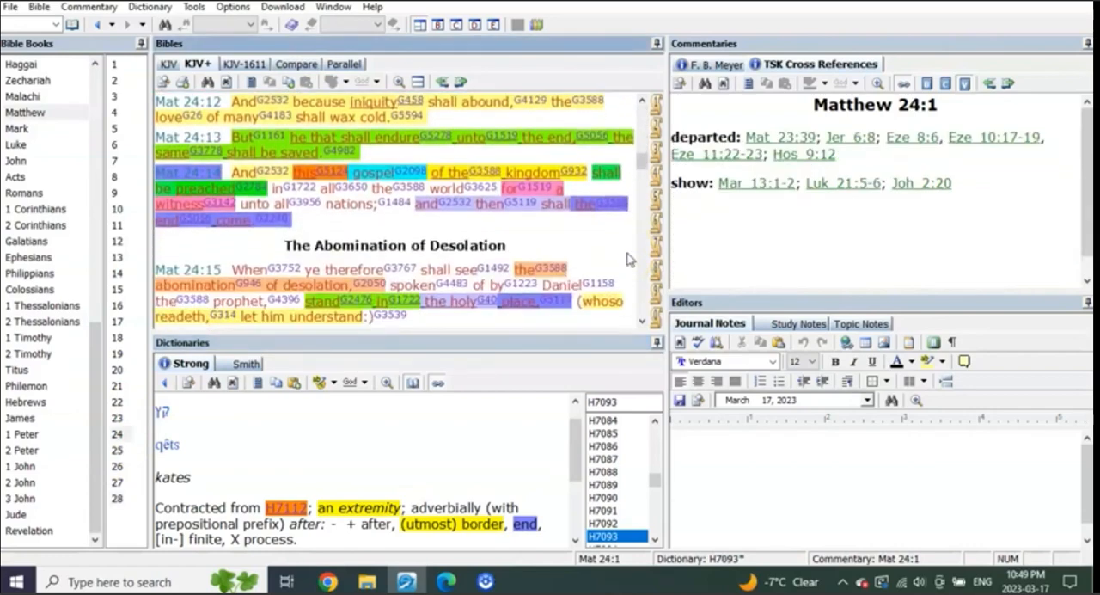
scroll("down", 3)
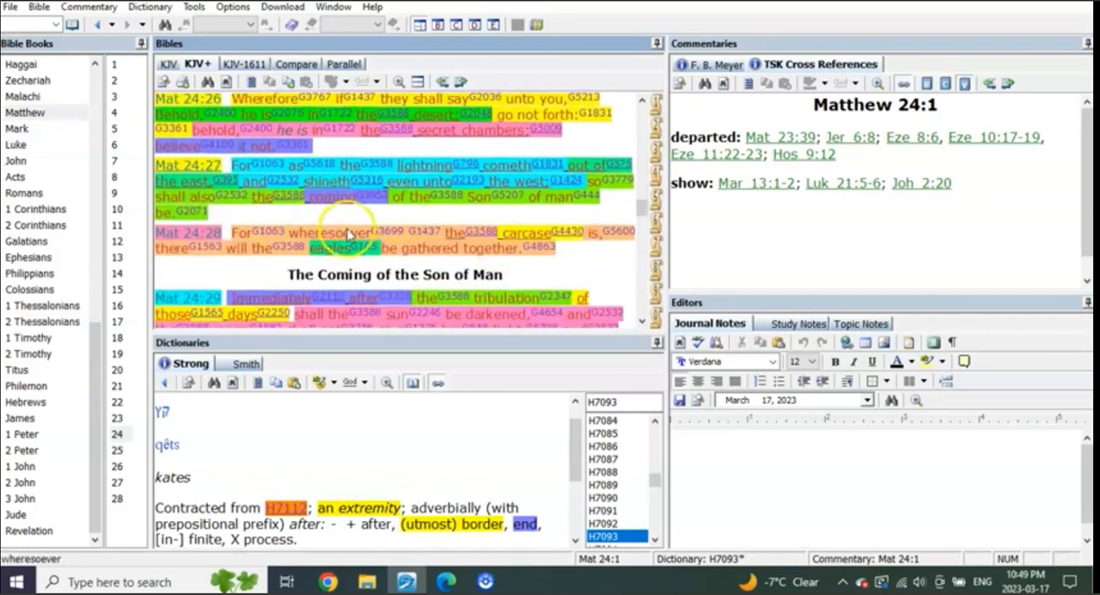
mouse_move(365, 179)
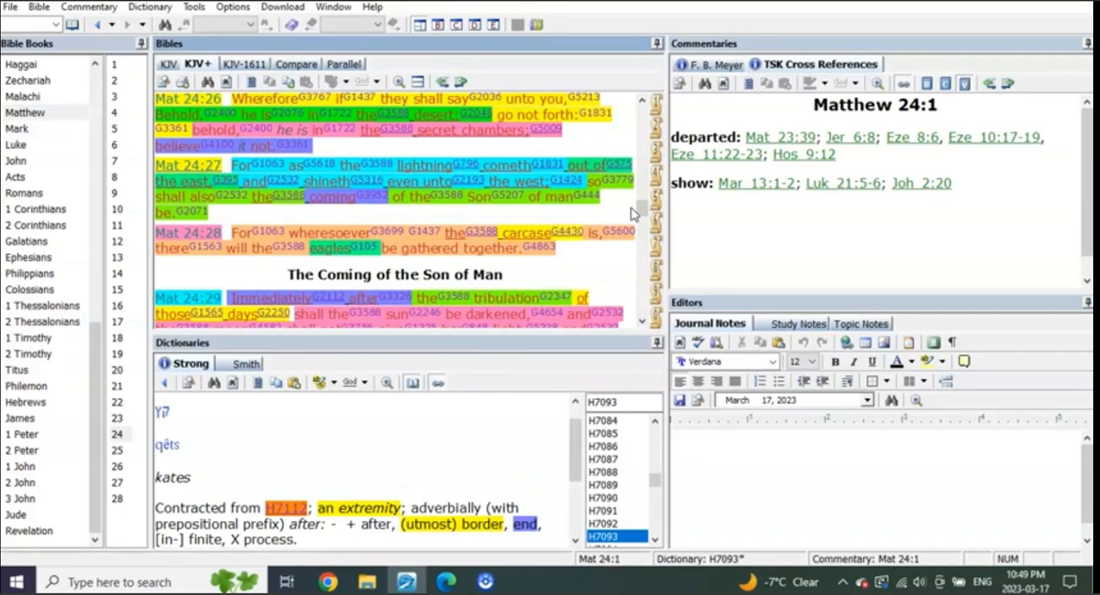
scroll("up", 3)
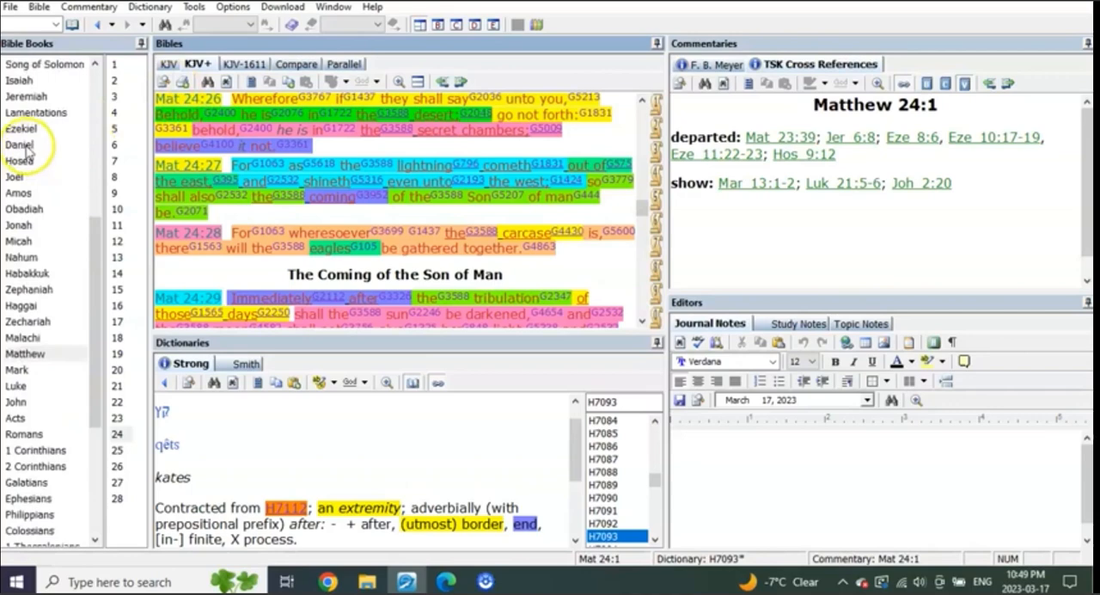
Read Daniel 12:12–13, then switch to the Hebcal April 2023 calendar in Chrome.
left_click(21, 145)
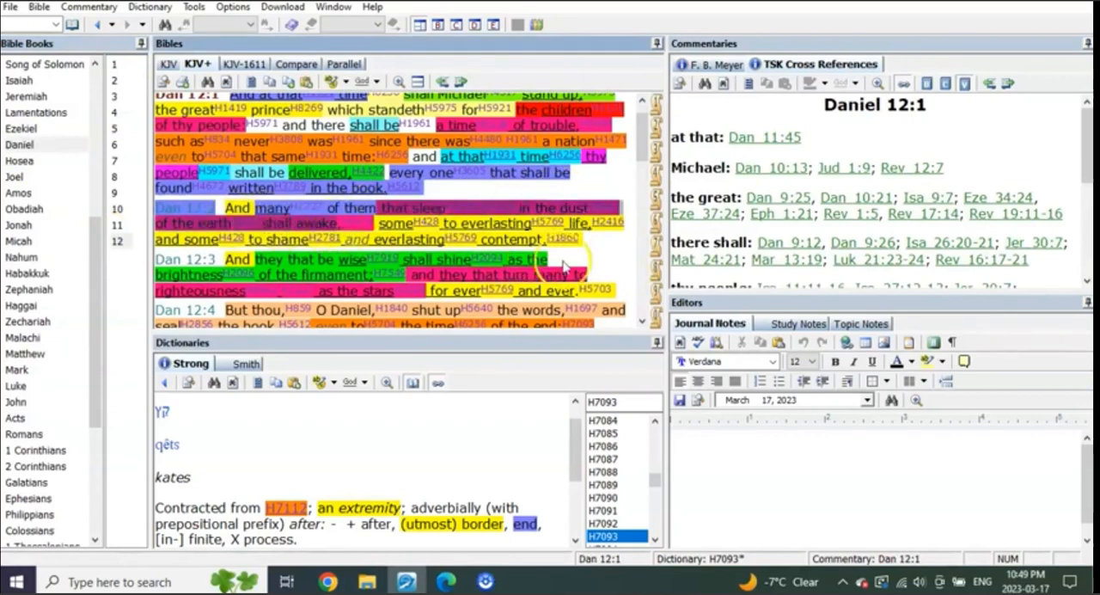
scroll("down", 3)
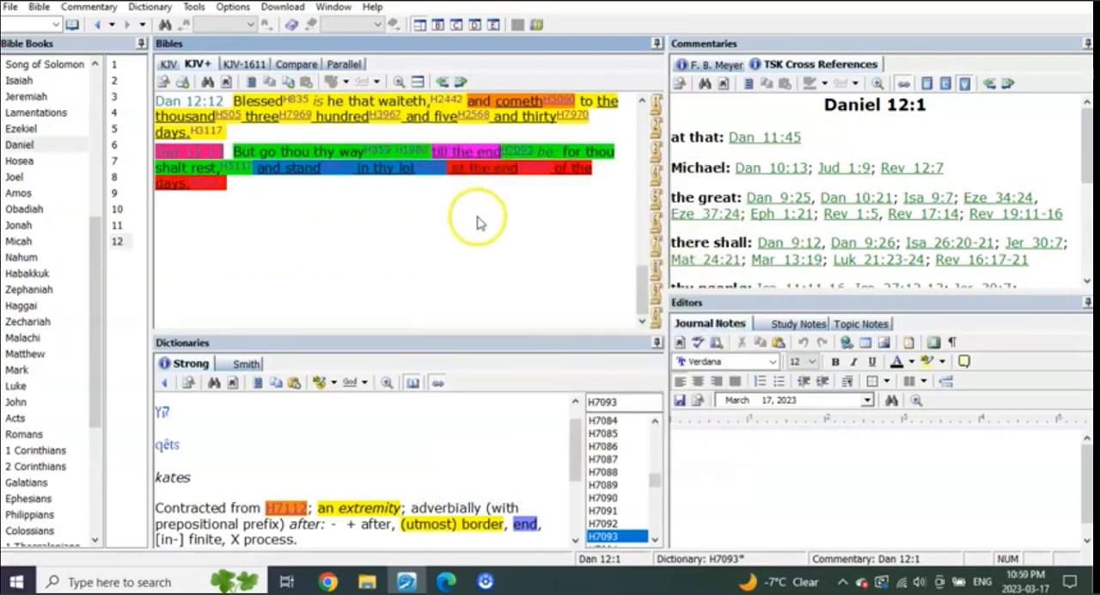
mouse_move(284, 188)
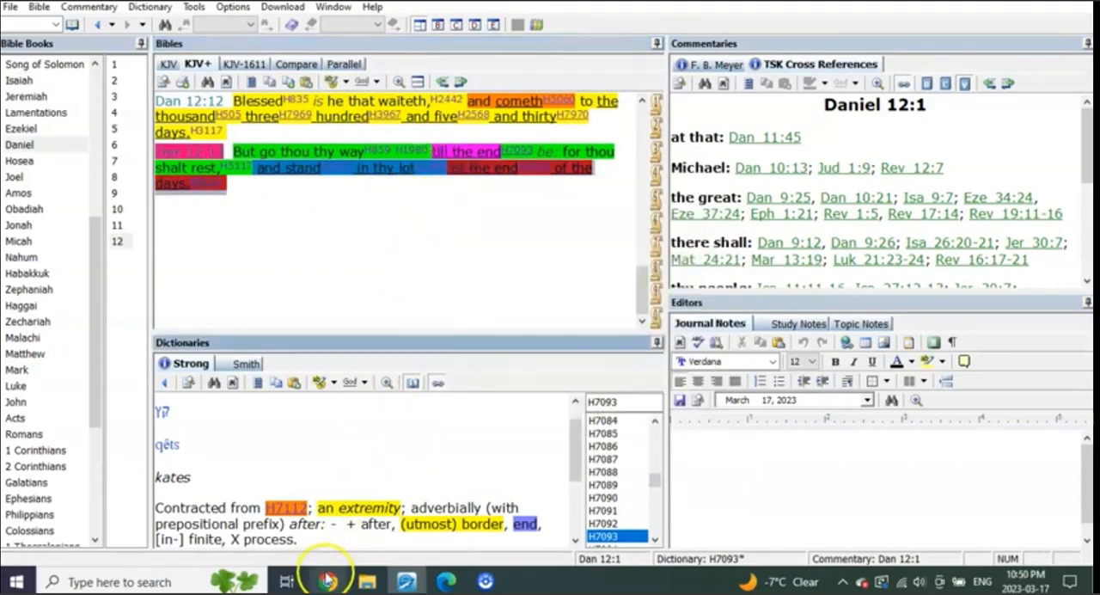
left_click(327, 582)
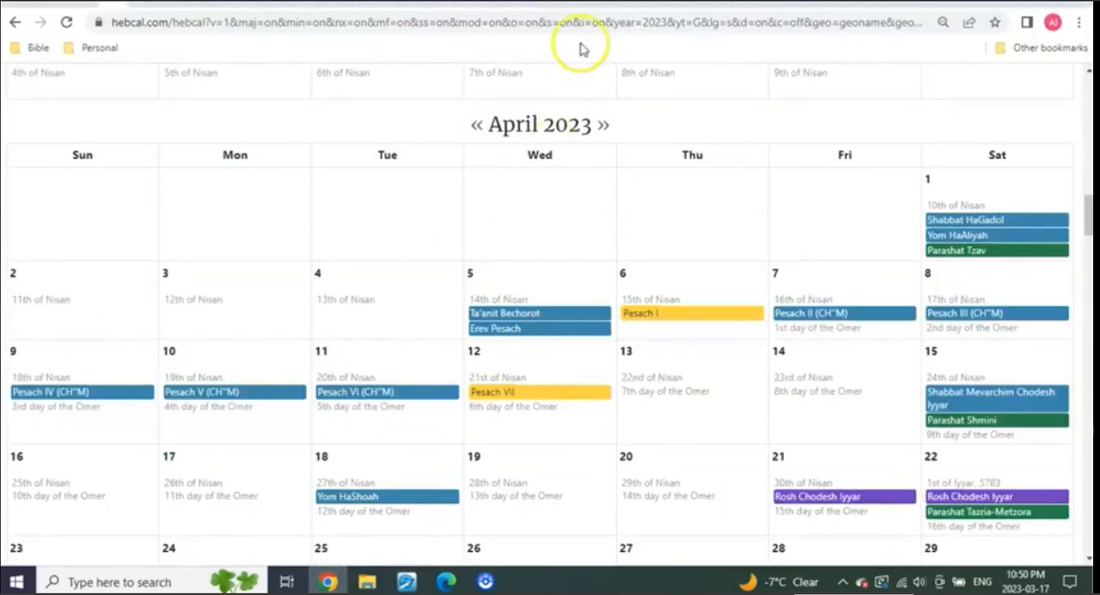